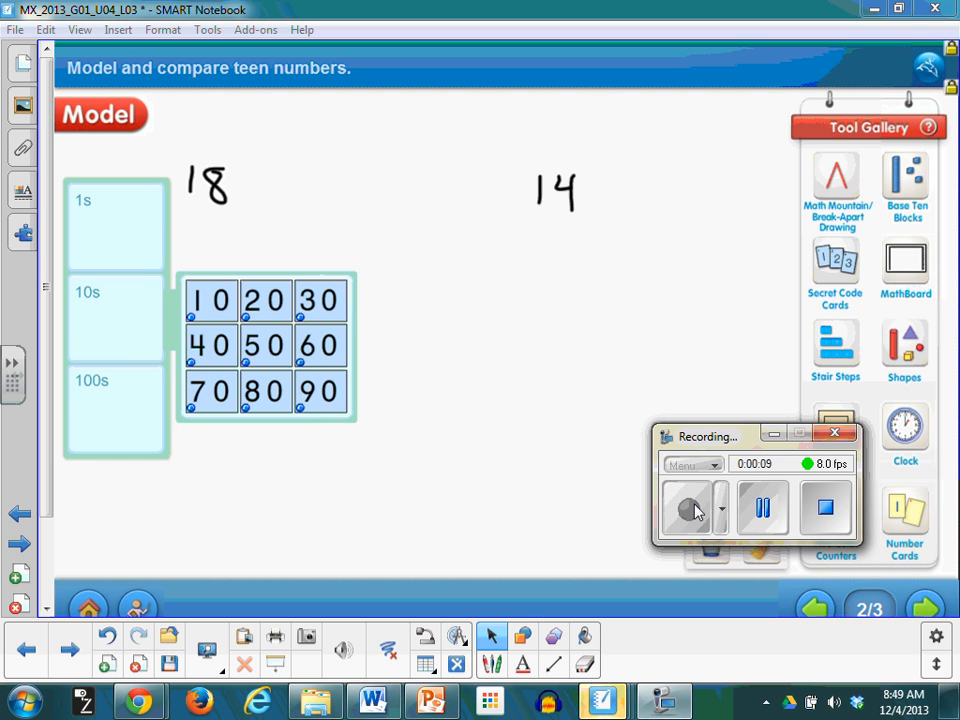
- Drag the 10 secret code card from the grid to below 18
left_click_drag(210, 301, 515, 293)
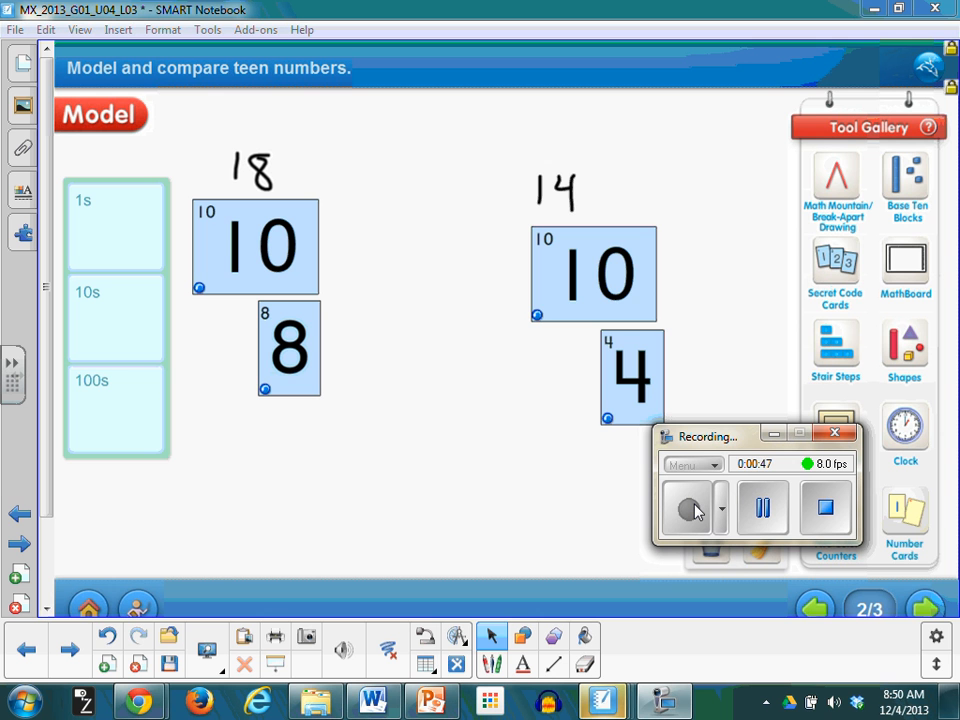
- Slide the 4 card onto its 10 card for 14, and the 8 card onto its 10 for 18
left_click_drag(630, 377, 595, 295)
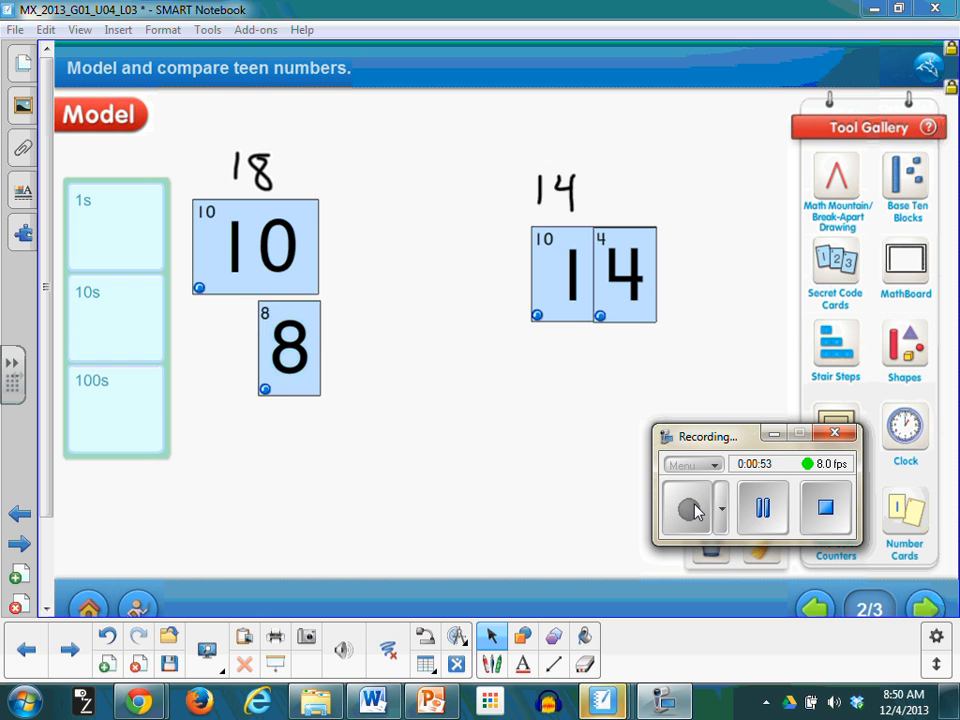
left_click_drag(288, 347, 288, 245)
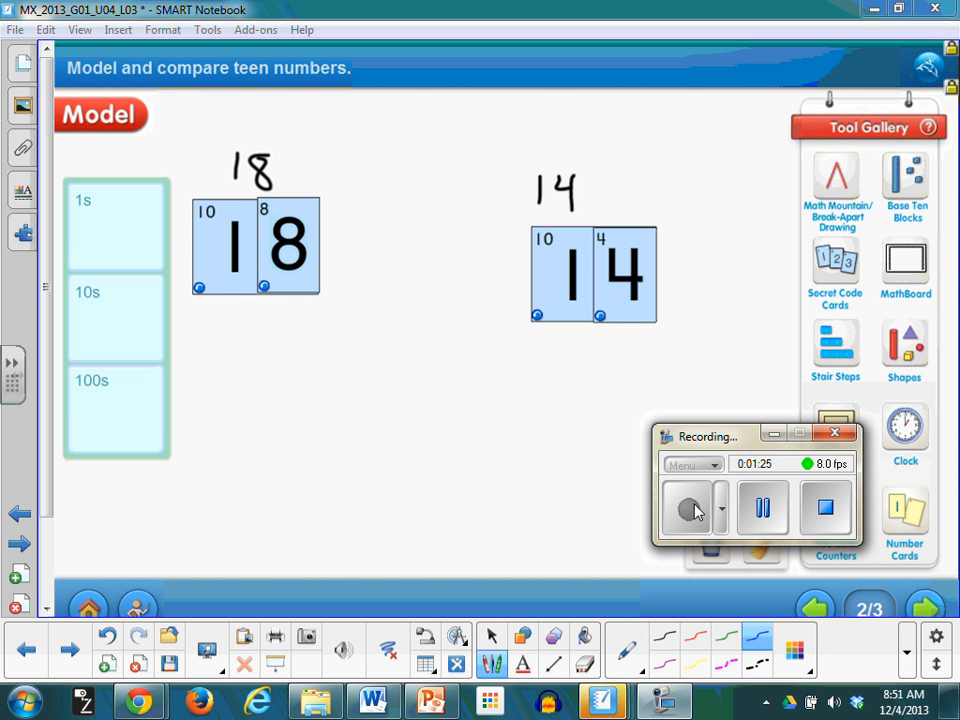
- Draw a blue ten-stick under the 10 card and circles under the 8 card
left_click_drag(223, 312, 223, 340)
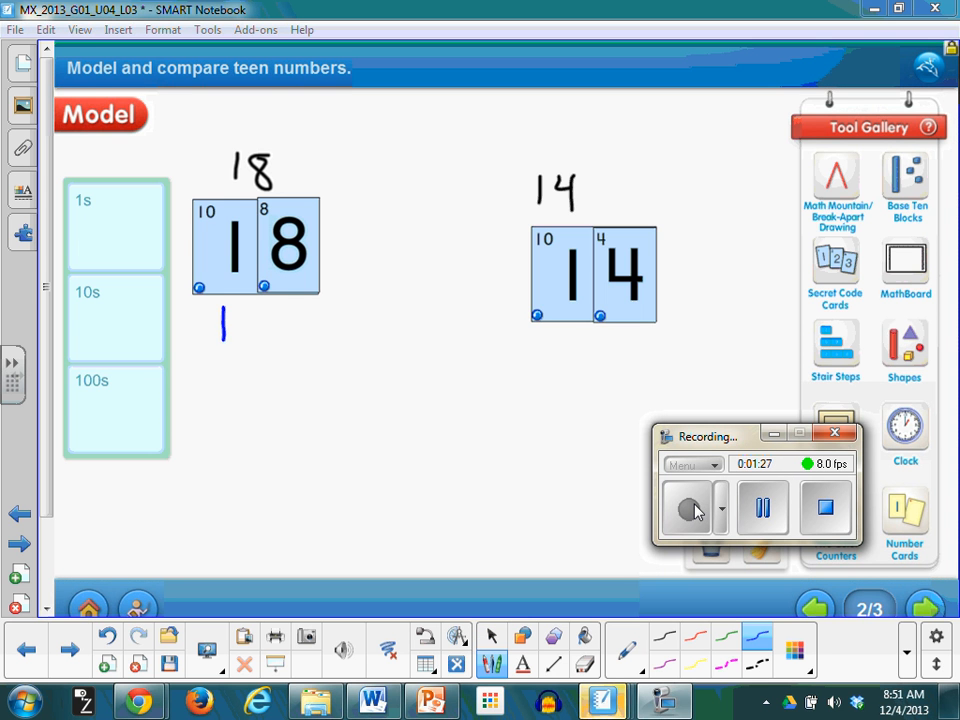
left_click_drag(222, 320, 218, 395)
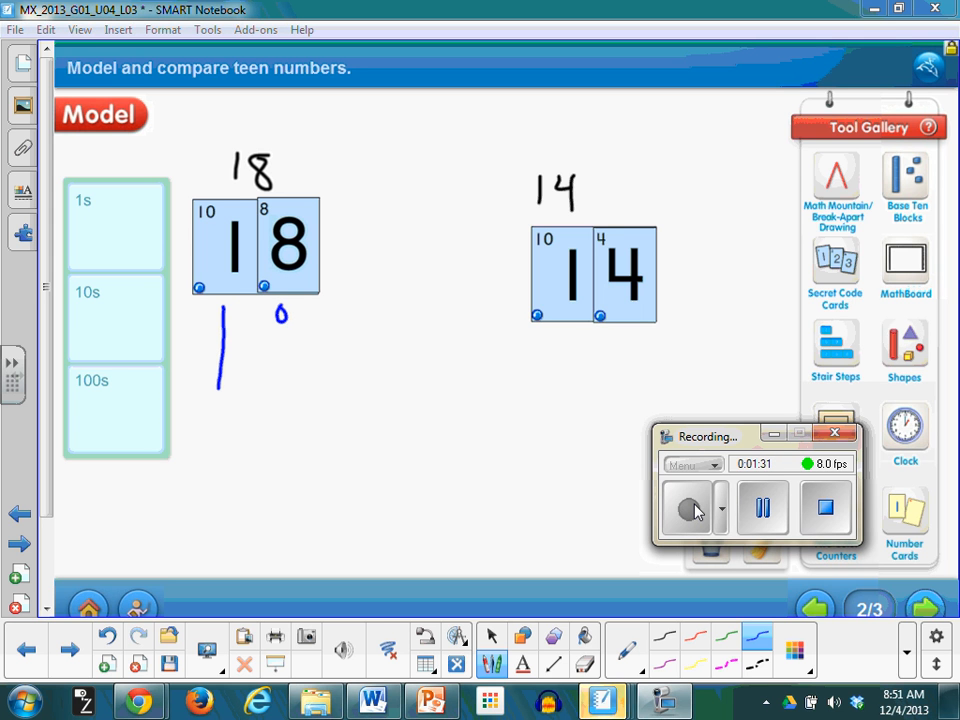
left_click_drag(270, 330, 285, 355)
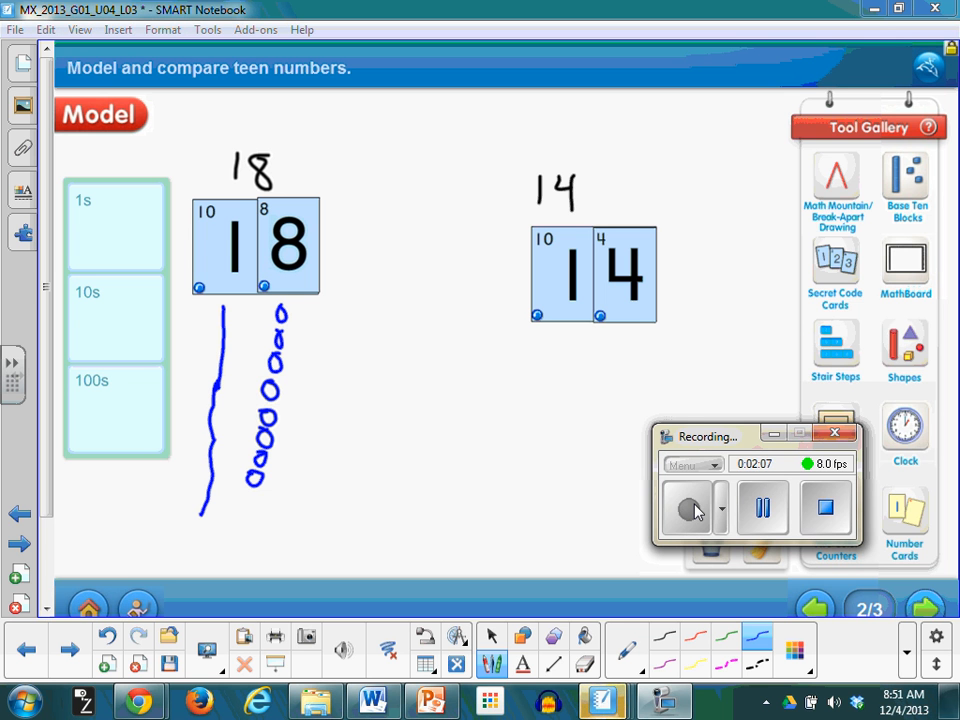
- Draw a ten-stick and circles under 14, then sketch crocodile mouths near the title
left_click_drag(705, 436, 750, 244)
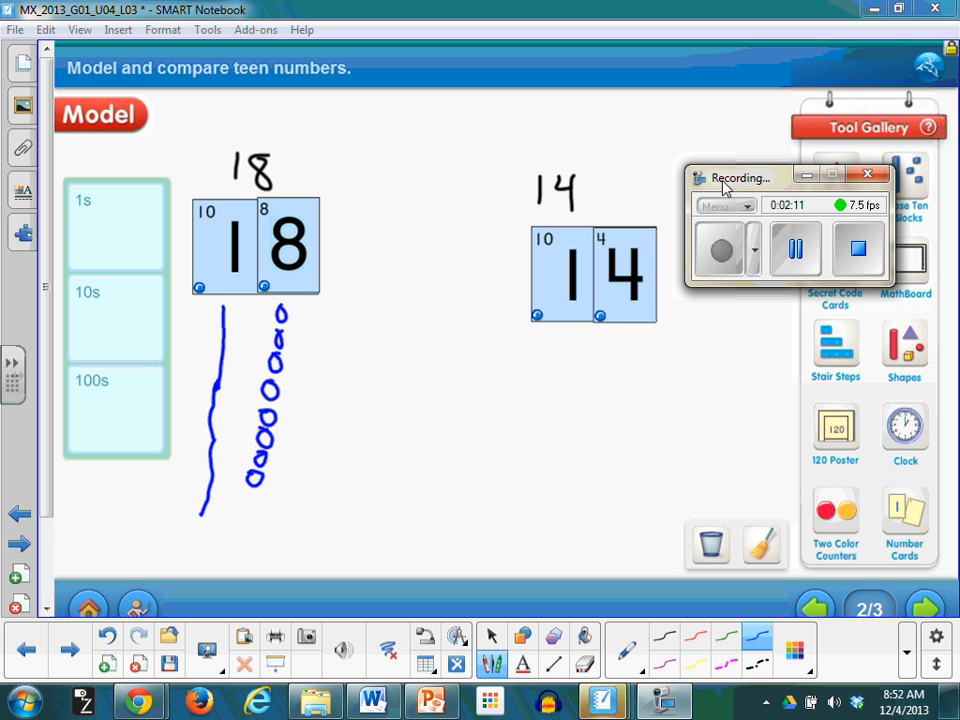
left_click_drag(573, 335, 570, 375)
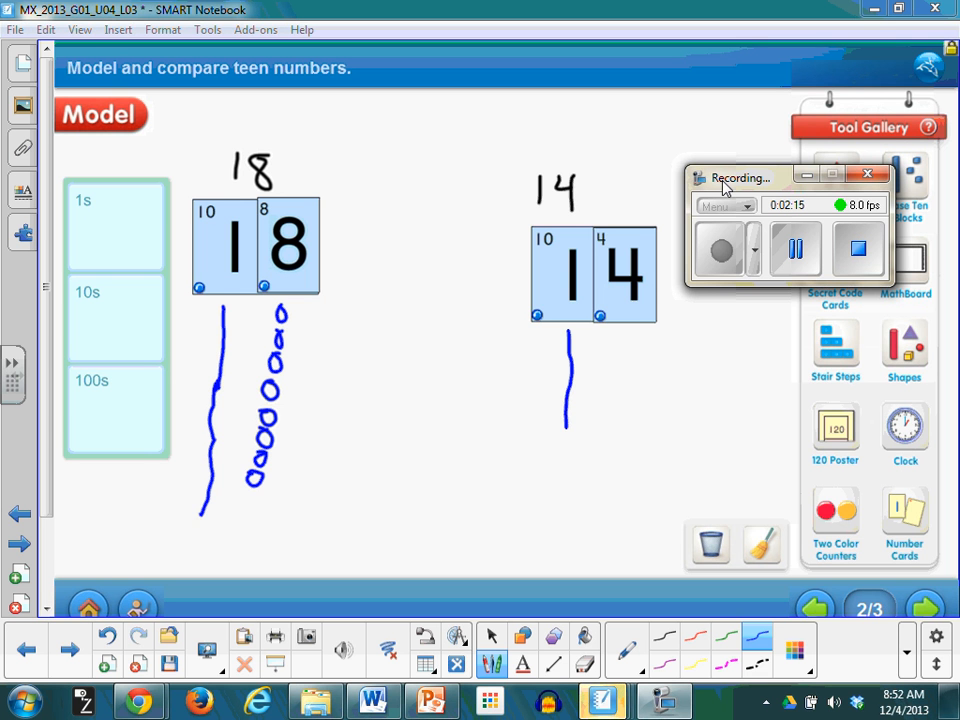
left_click(629, 336)
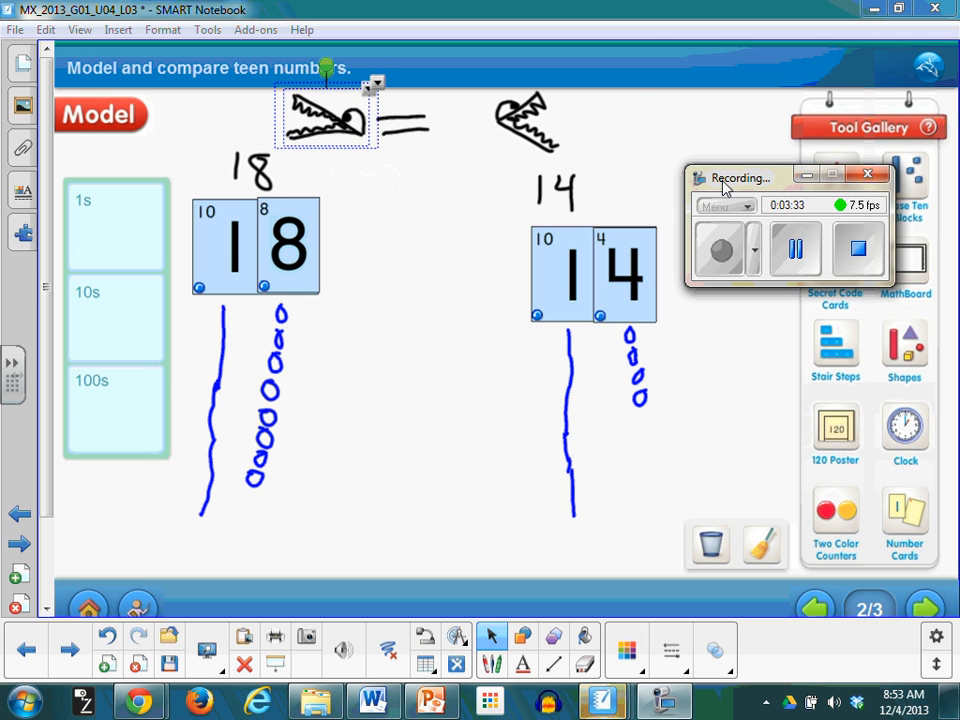
right_click(325, 115)
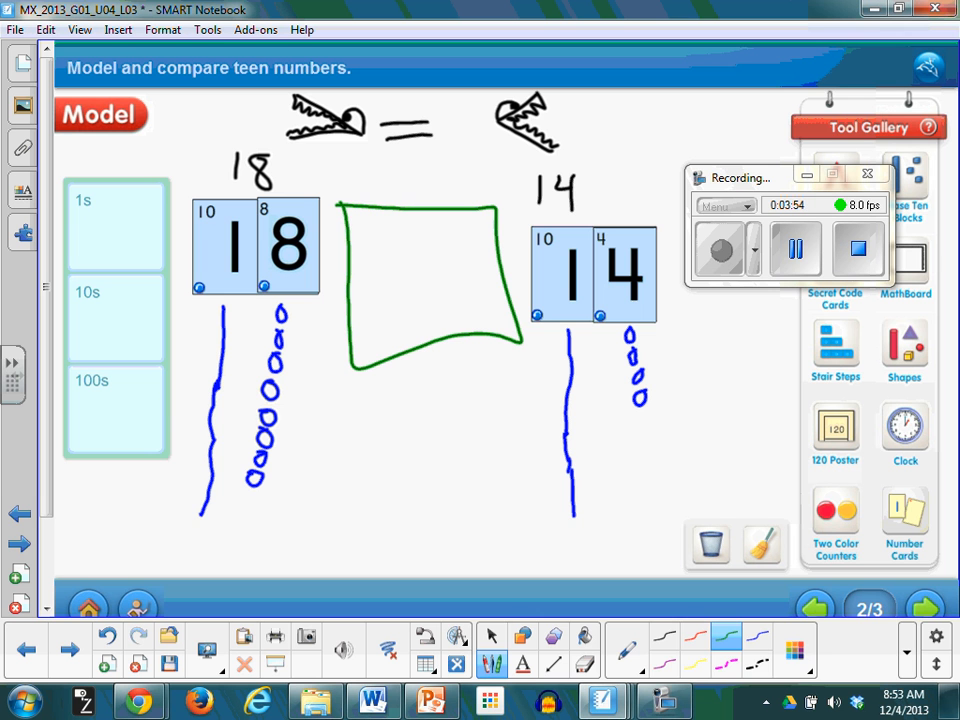
- With the Select tool, drag the left crocodile drawing into the green box
left_click(493, 636)
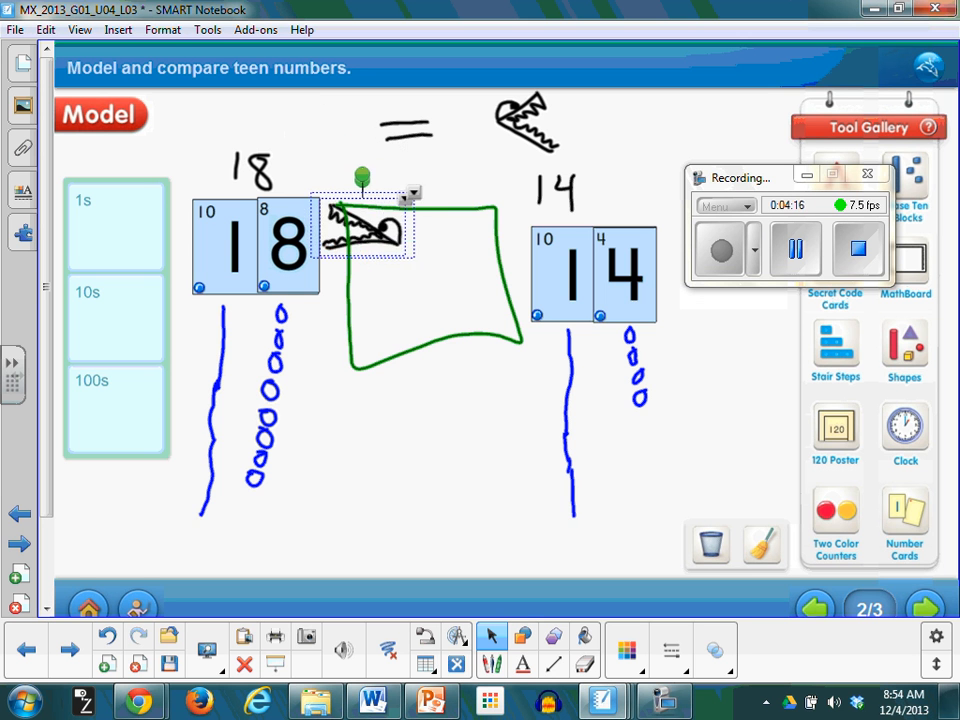
left_click_drag(362, 230, 422, 275)
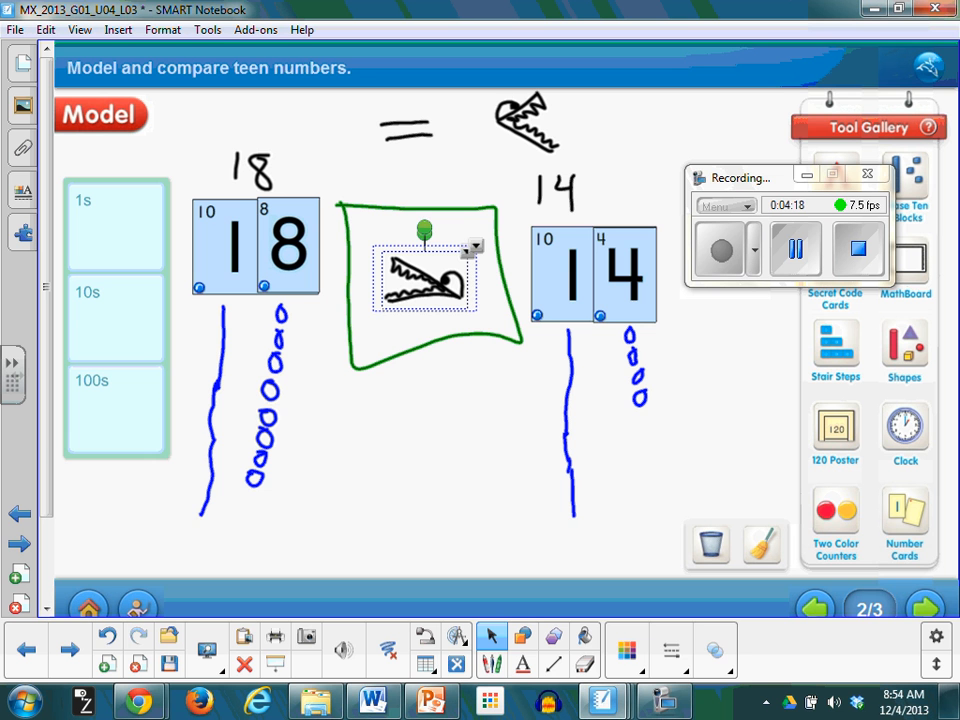
left_click(452, 332)
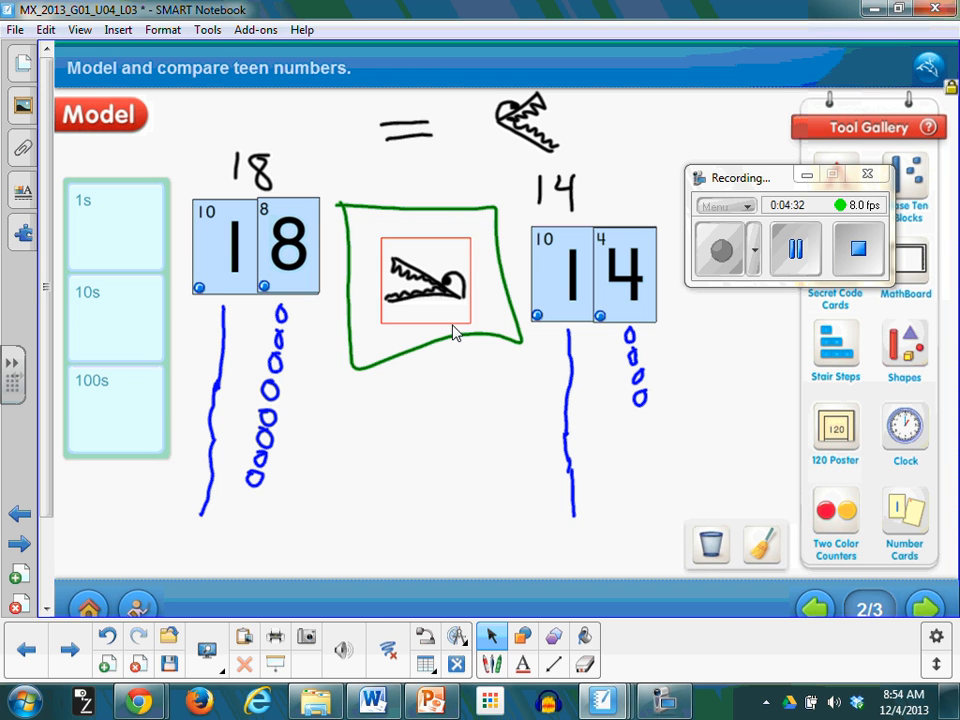
left_click(420, 280)
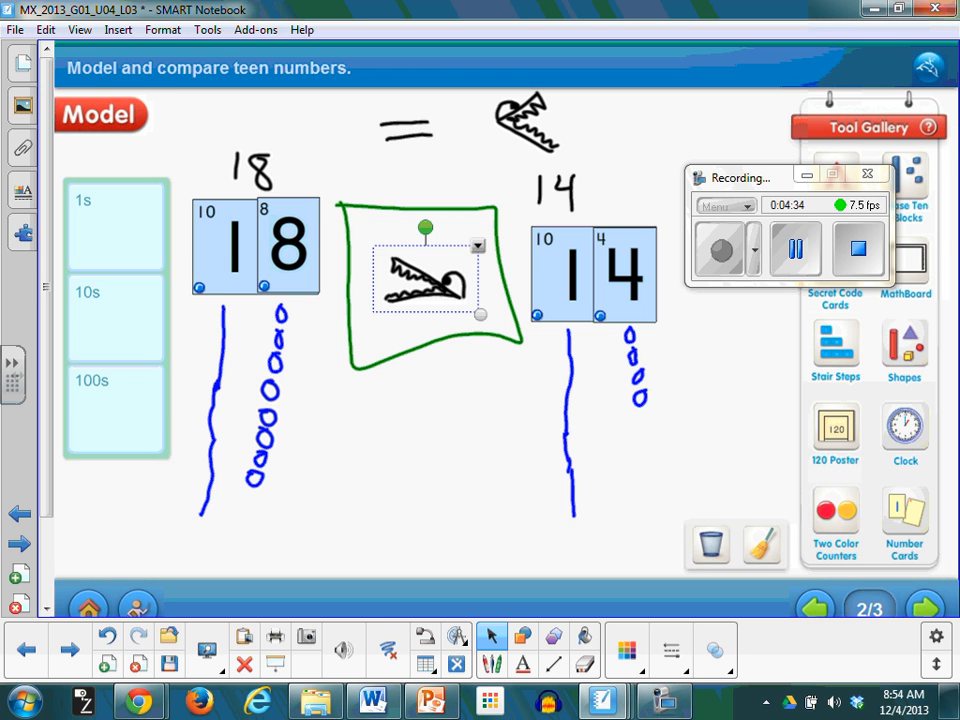